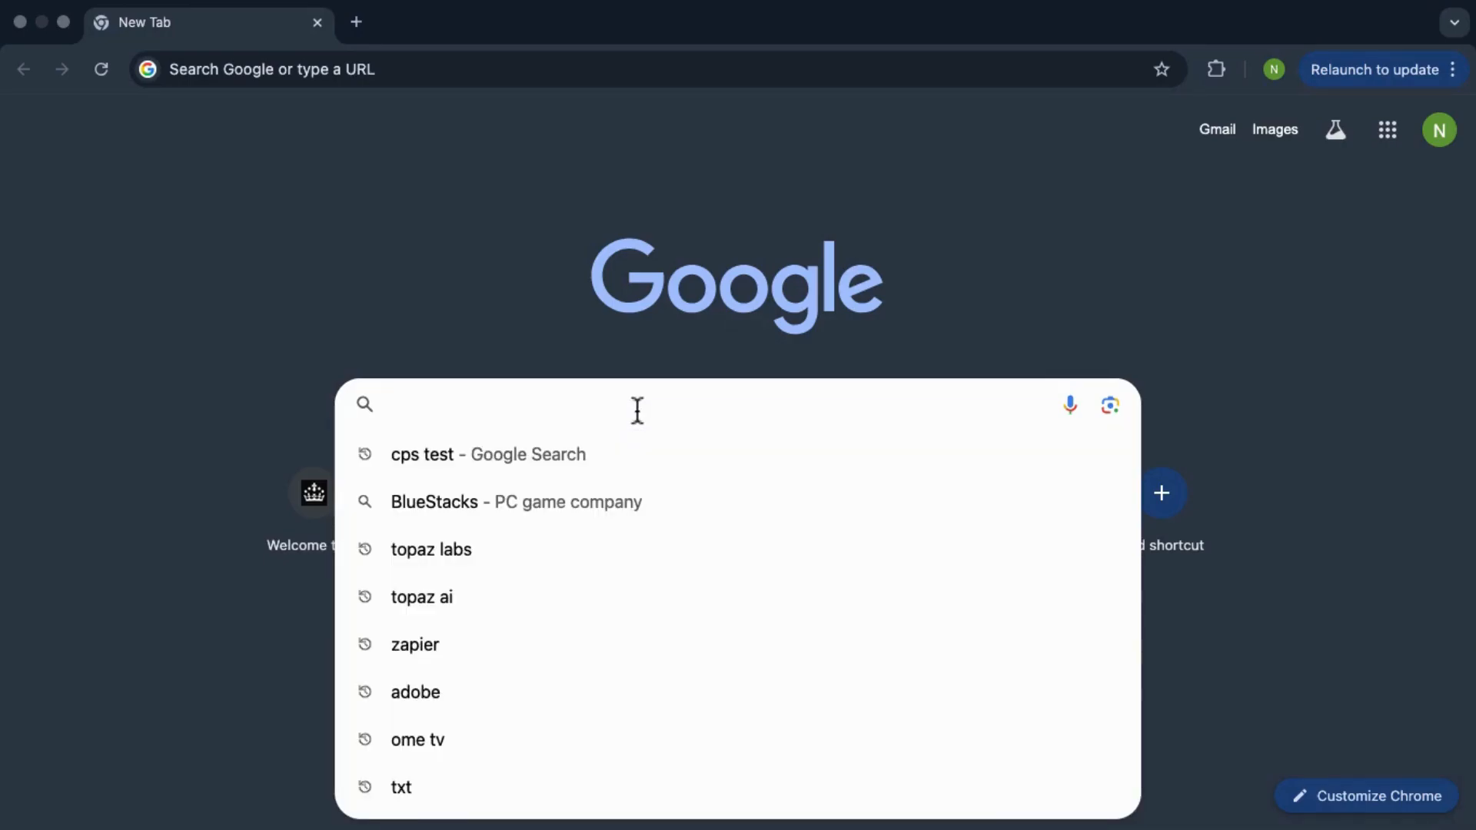
Step: Search Google for 'steam download' via the suggestion for typed 'stea'
{"action": "type", "text": "stea"}
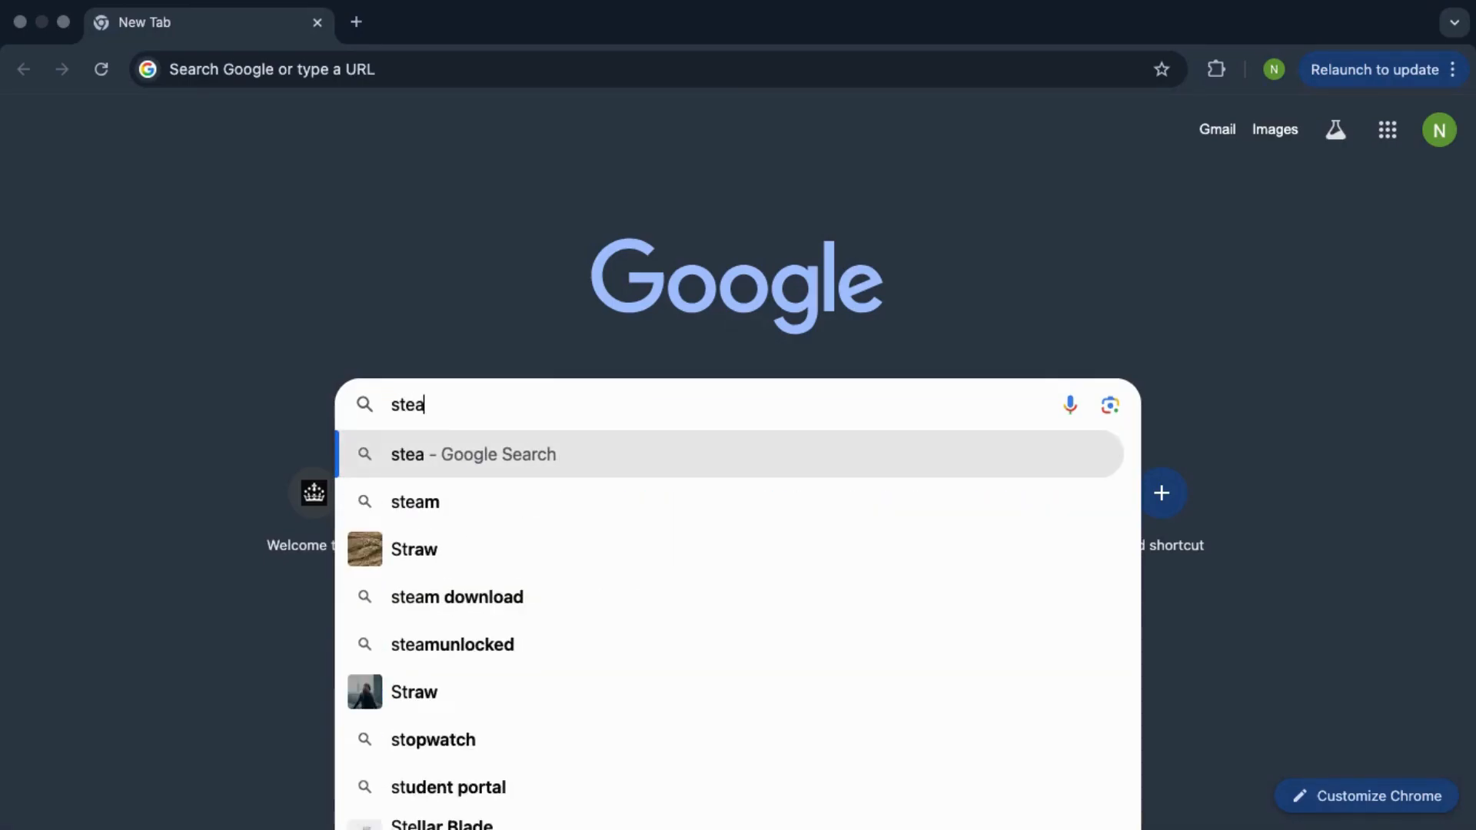
{"action": "left_click", "coordinate": [456, 597]}
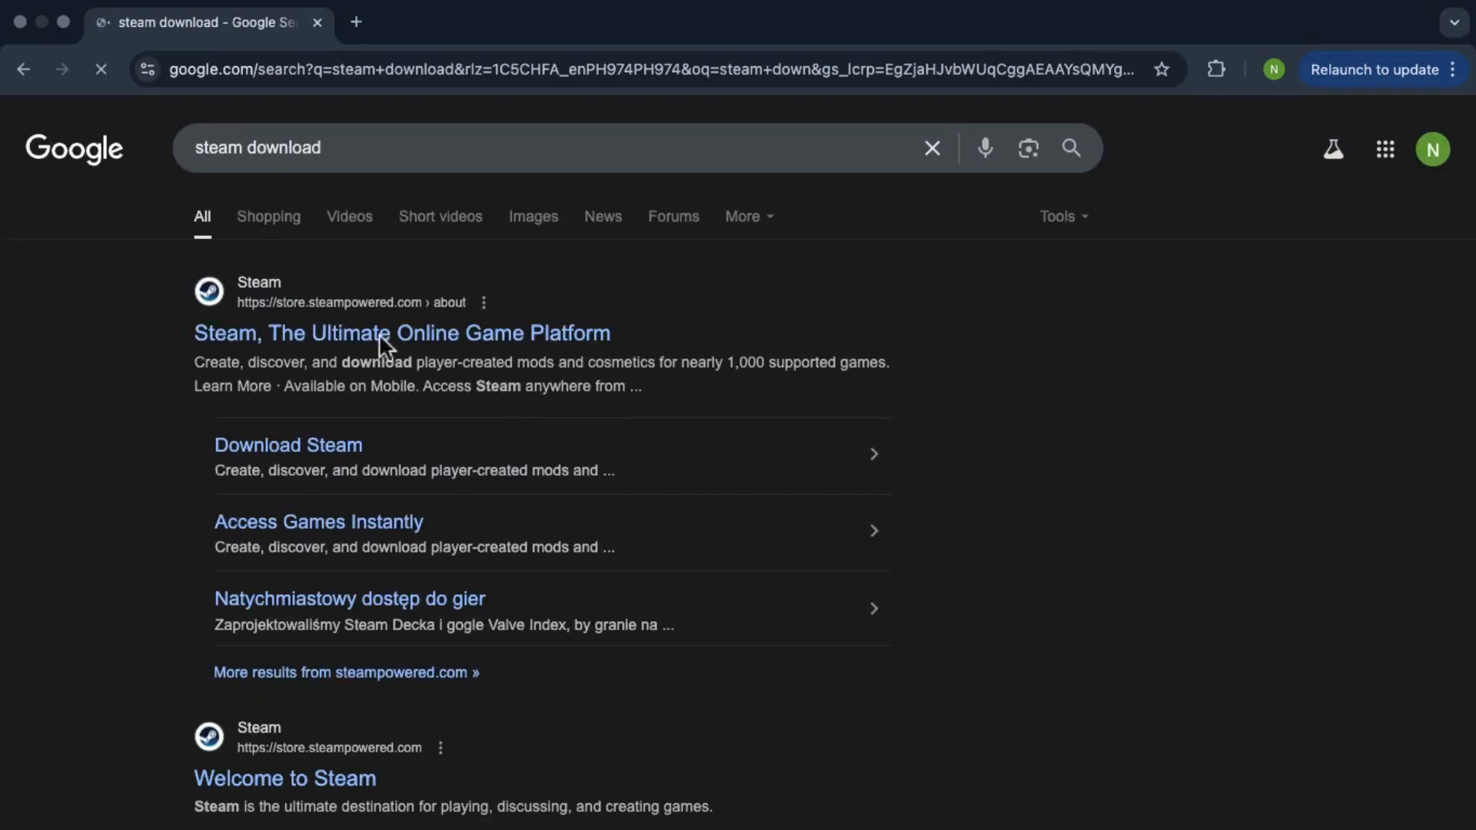
Step: From the official Steam site result, download the Mac installer steam.dmg (3.2 MB)
{"action": "left_click", "coordinate": [401, 332]}
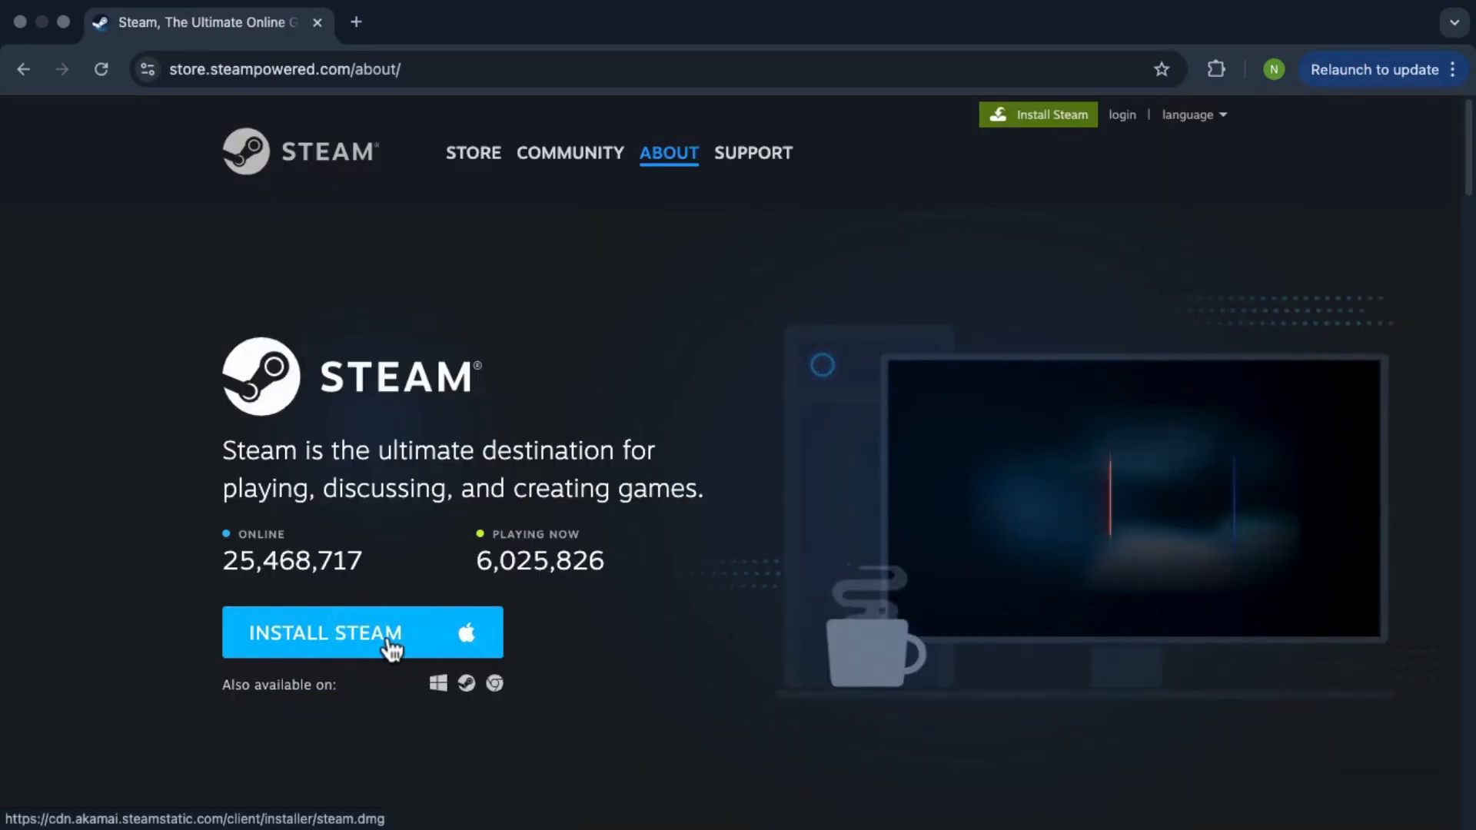
{"action": "left_click", "coordinate": [362, 632]}
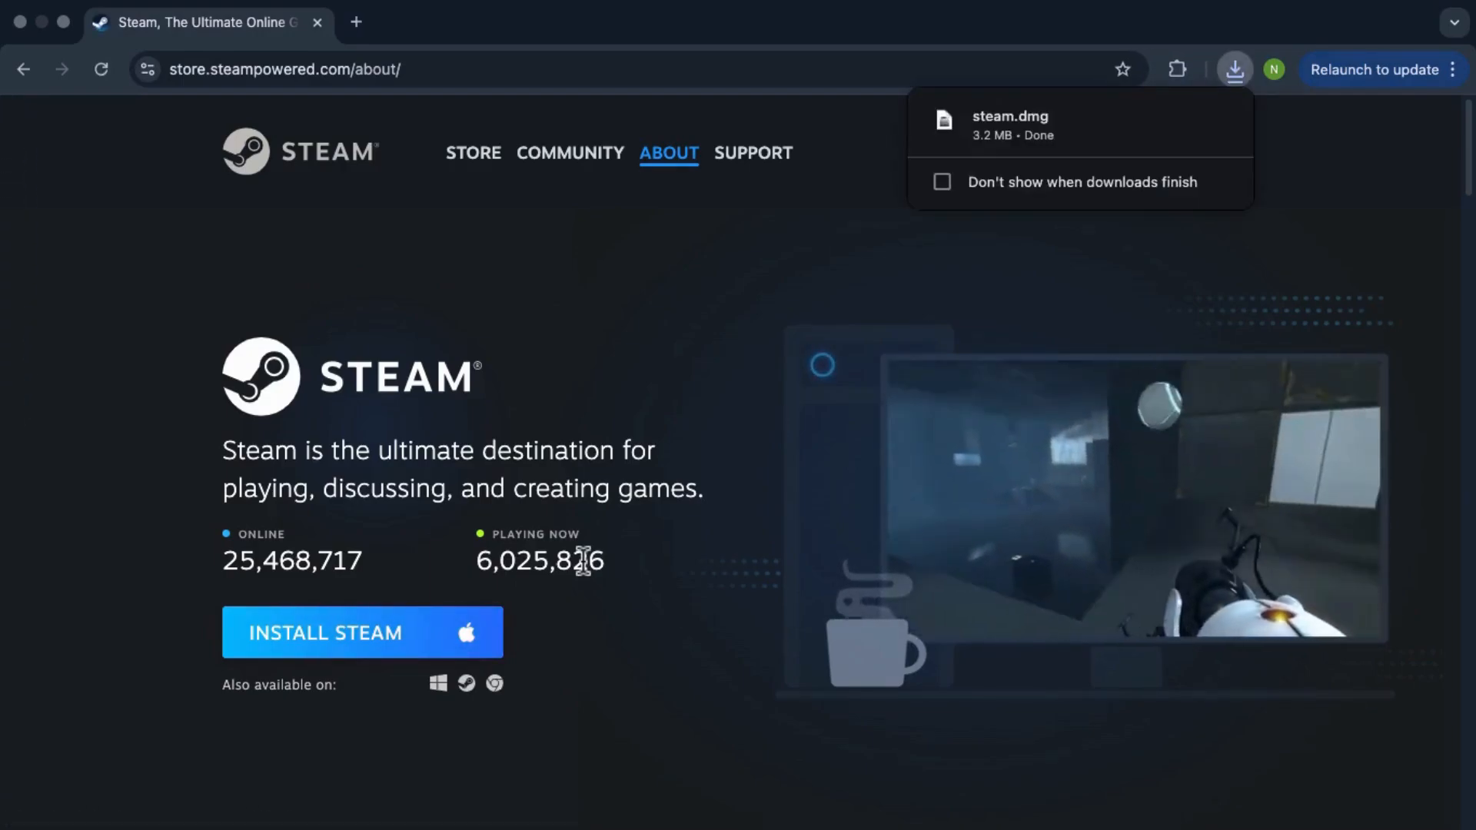
{"action": "mouse_move", "coordinate": [1053, 150]}
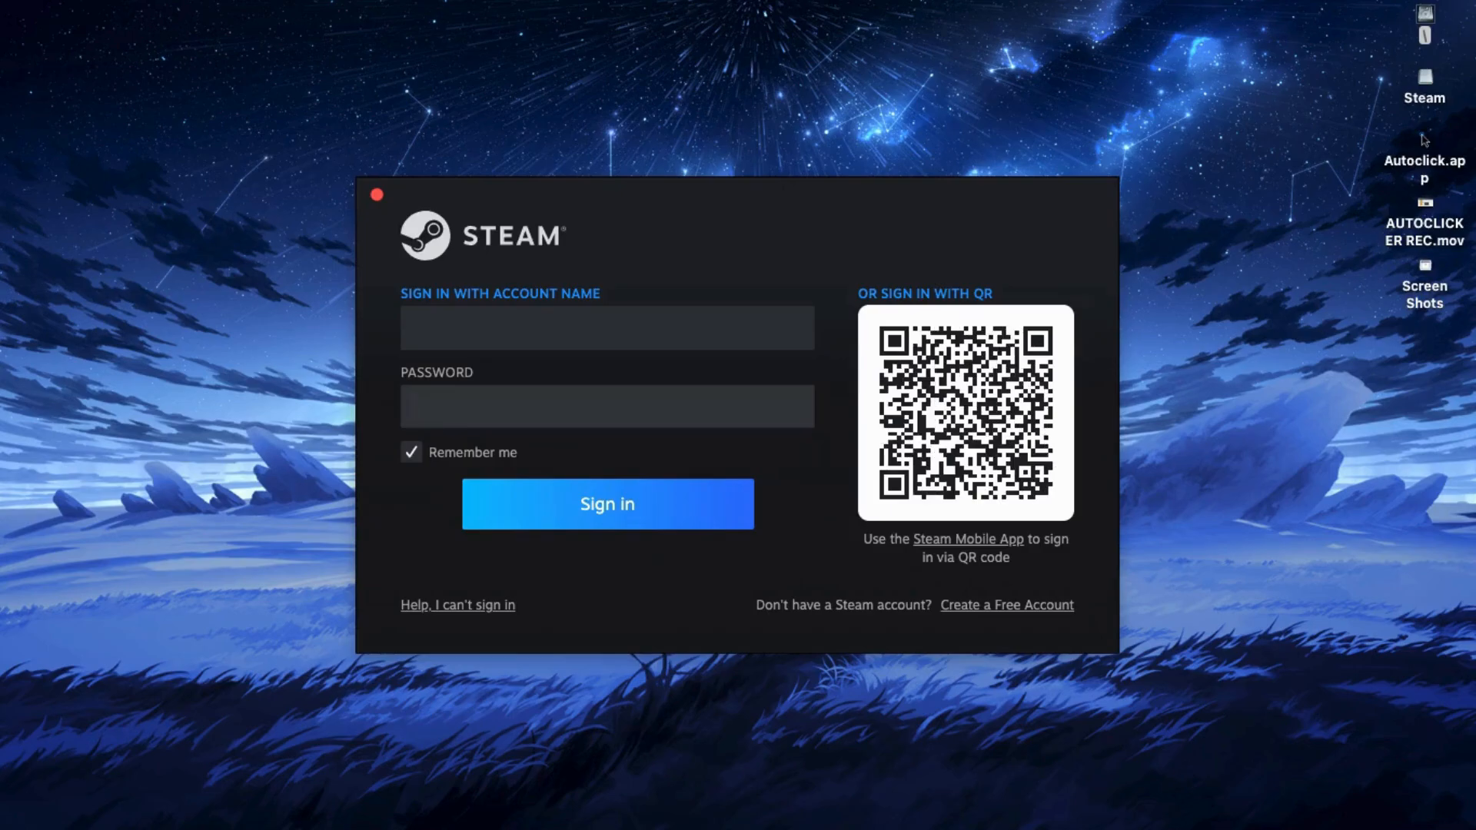
Step: With Steam installed and launched, focus the Password field of its sign-in window
{"action": "left_click", "coordinate": [607, 406]}
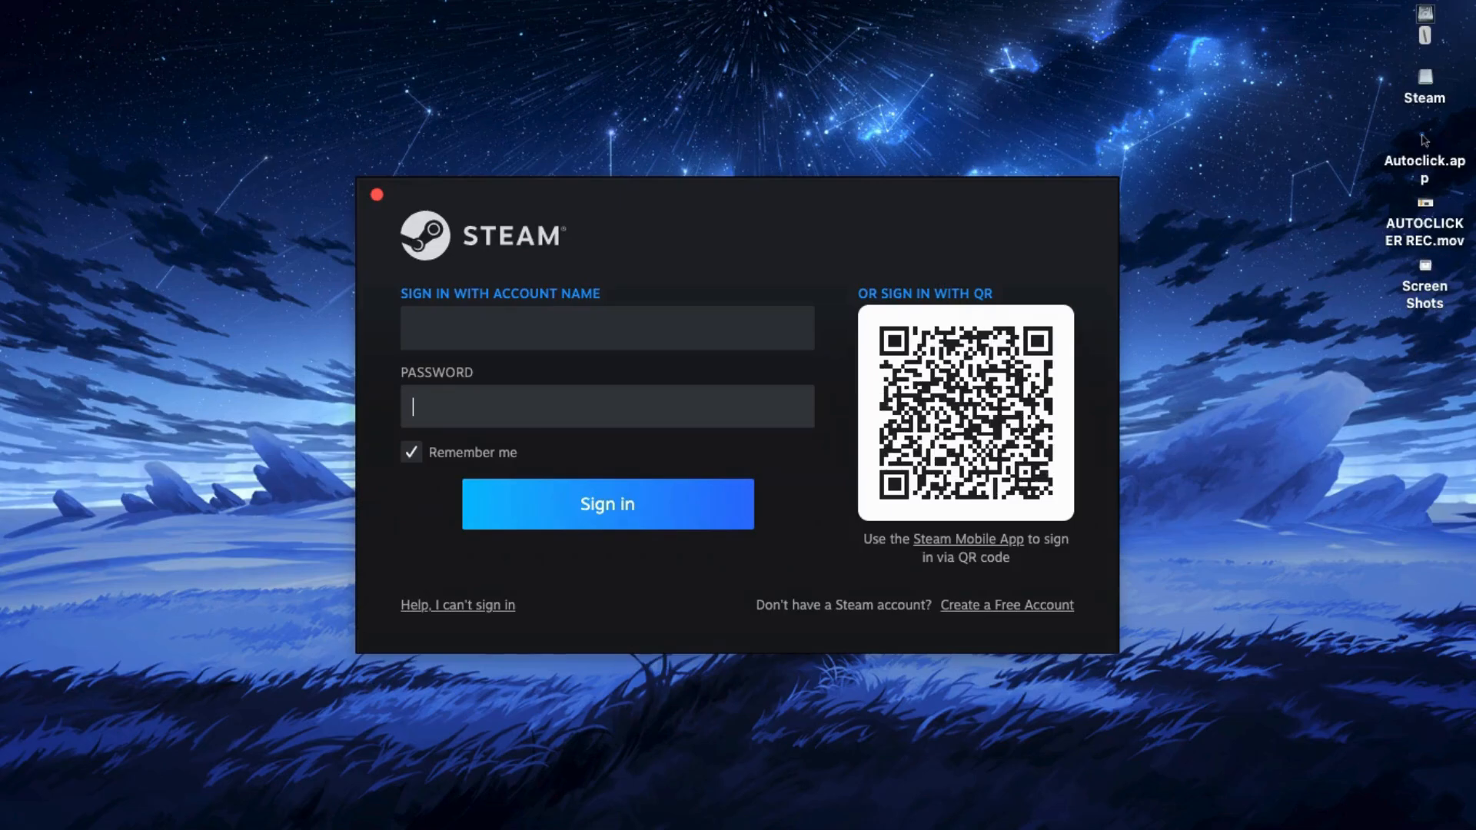